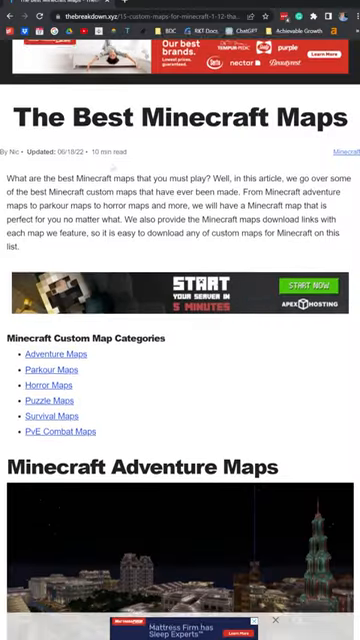
- Extract the downloaded map zip archive so its world folder opens
{"action": "scroll", "scroll_direction": "down", "scroll_amount": 3}
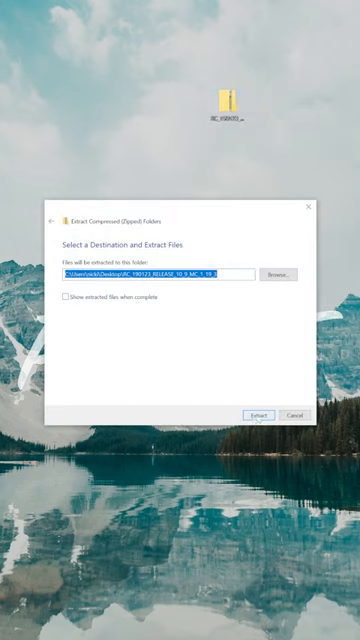
{"action": "left_click", "coordinate": [258, 416]}
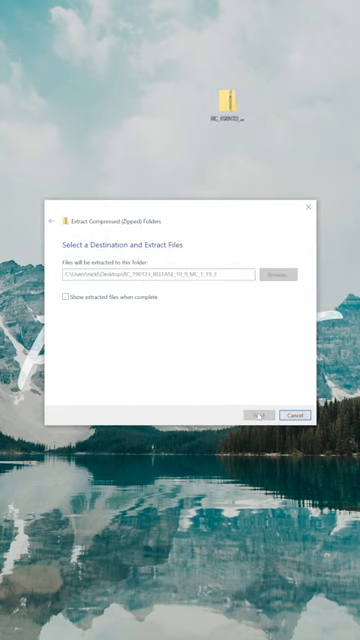
{"action": "left_click", "coordinate": [262, 416]}
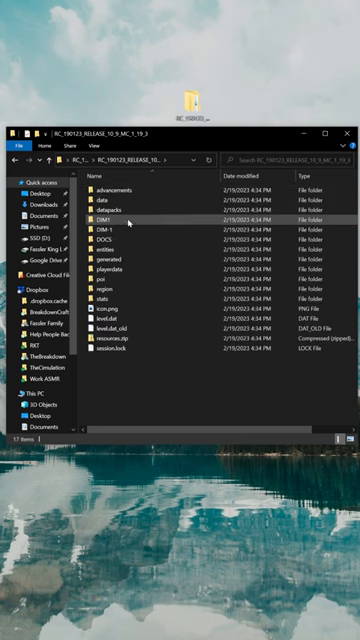
- Navigate up to the extracted RC_190123 map folder that holds the world files
{"action": "left_click", "coordinate": [100, 236]}
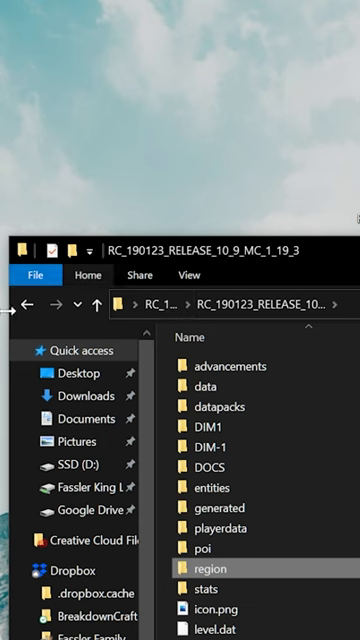
{"action": "left_click", "coordinate": [30, 304]}
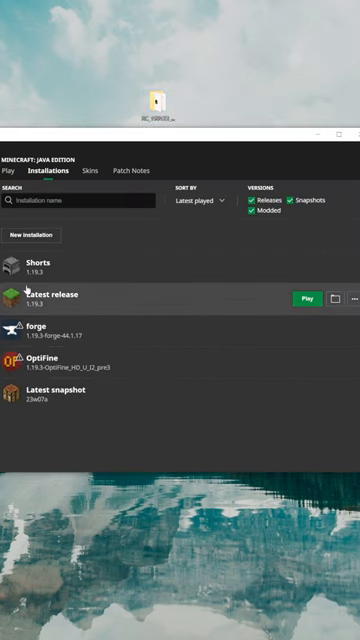
{"action": "mouse_move", "coordinate": [332, 296]}
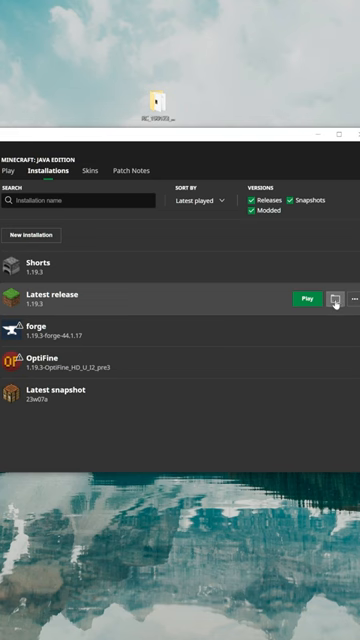
- Open the .minecraft game directory of the 1.19.3 Latest release installation
{"action": "left_click", "coordinate": [332, 296]}
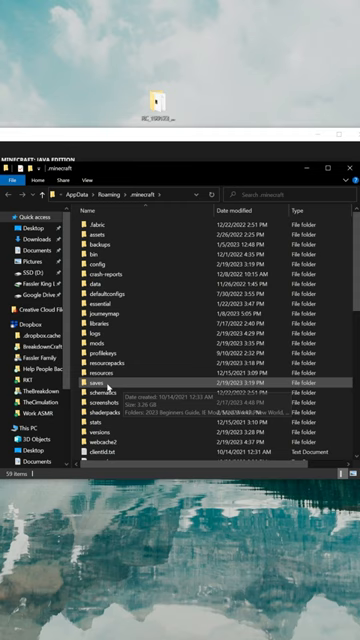
- Place the map in .minecraft's saves folder and confirm Radiant City in the Singleplayer world list
{"action": "double_click", "coordinate": [96, 382]}
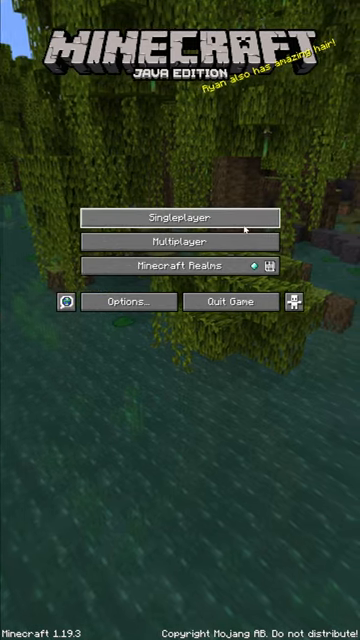
{"action": "left_click", "coordinate": [180, 216]}
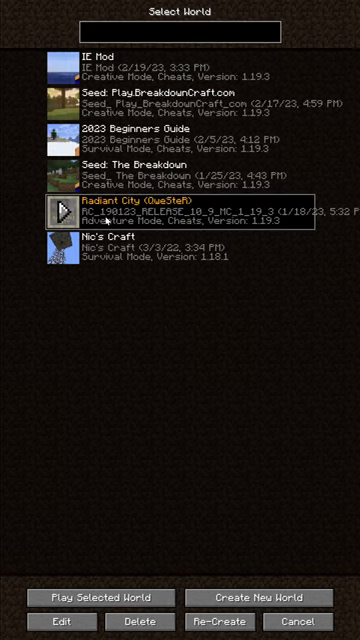